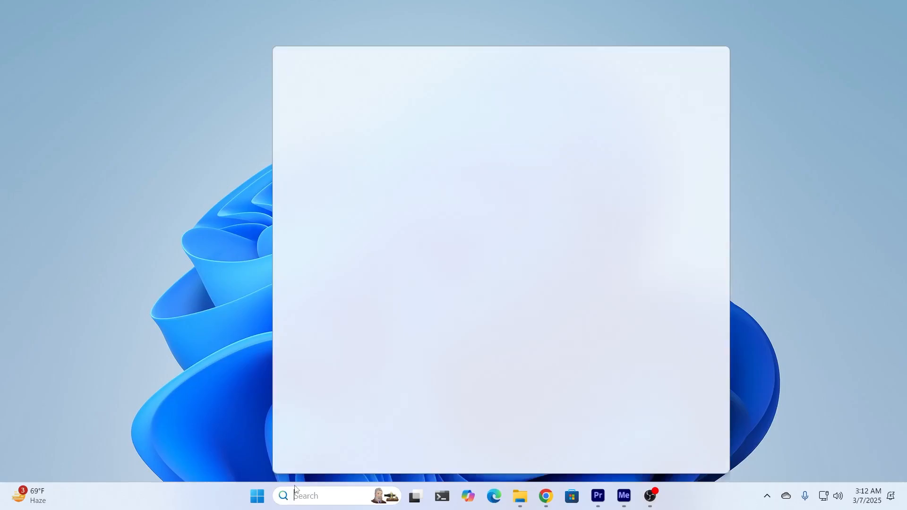
Search 'troubleshoot settings', maximize Troubleshoot settings, and go to Other troubleshooters
{"action": "type", "text": "troubleshoot settings"}
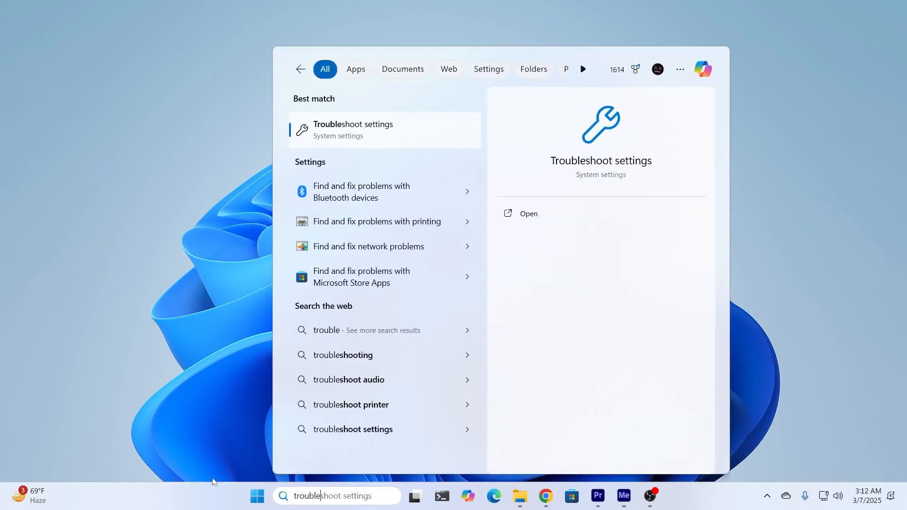
{"action": "mouse_move", "coordinate": [323, 104]}
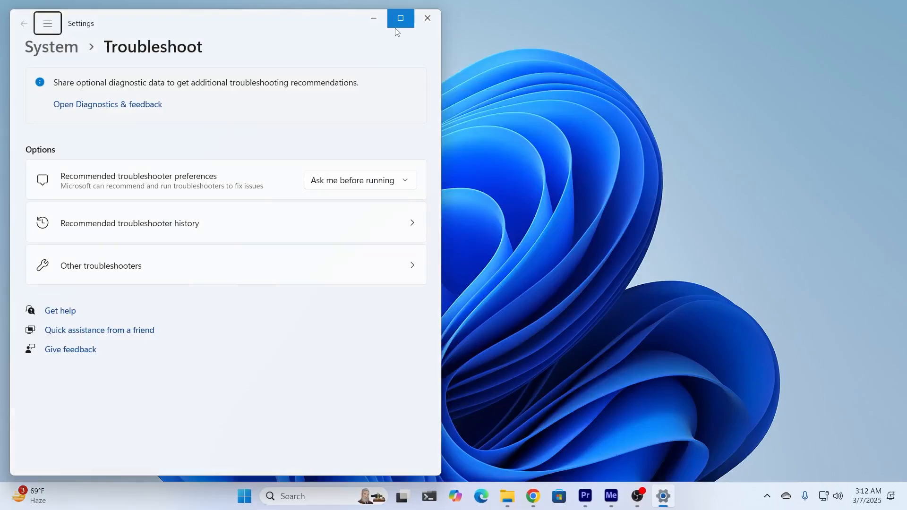
{"action": "left_click", "coordinate": [401, 18]}
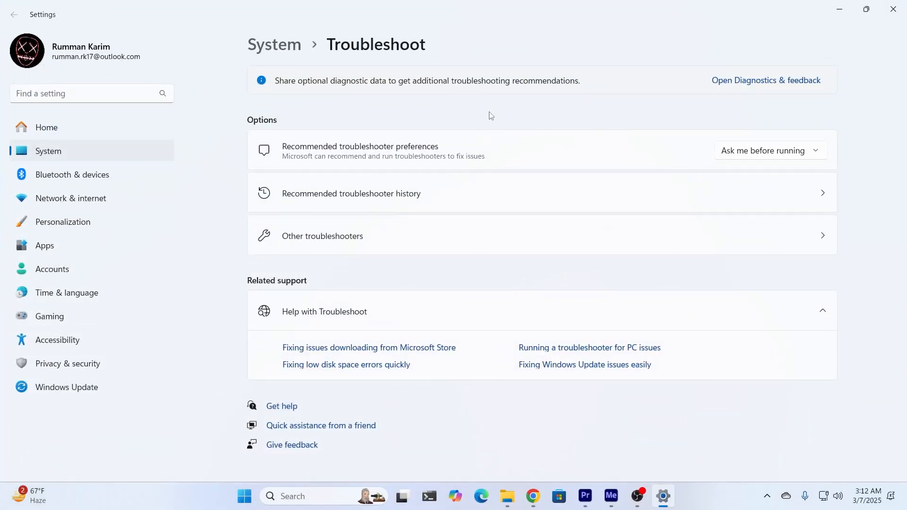
{"action": "left_click", "coordinate": [322, 236]}
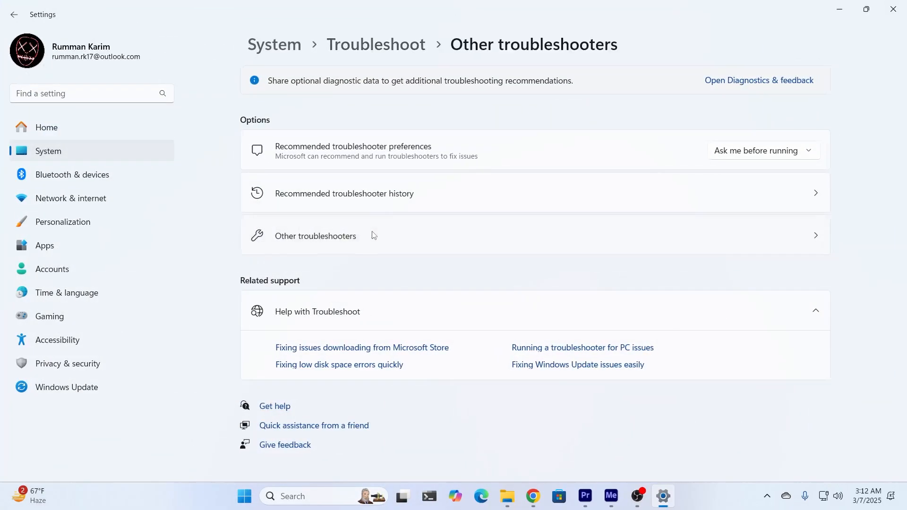
Run the Audio troubleshooter in Get Help, then close the Get Help window
{"action": "left_click", "coordinate": [315, 237]}
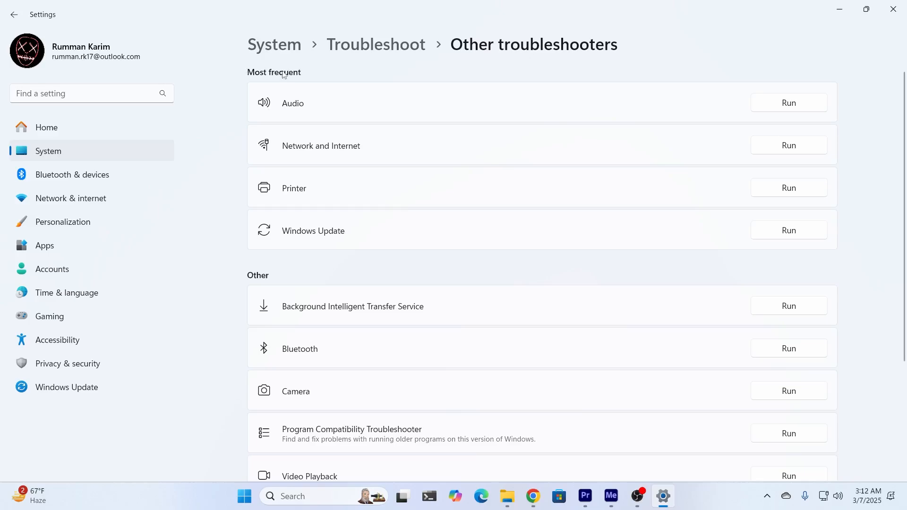
{"action": "mouse_move", "coordinate": [665, 122]}
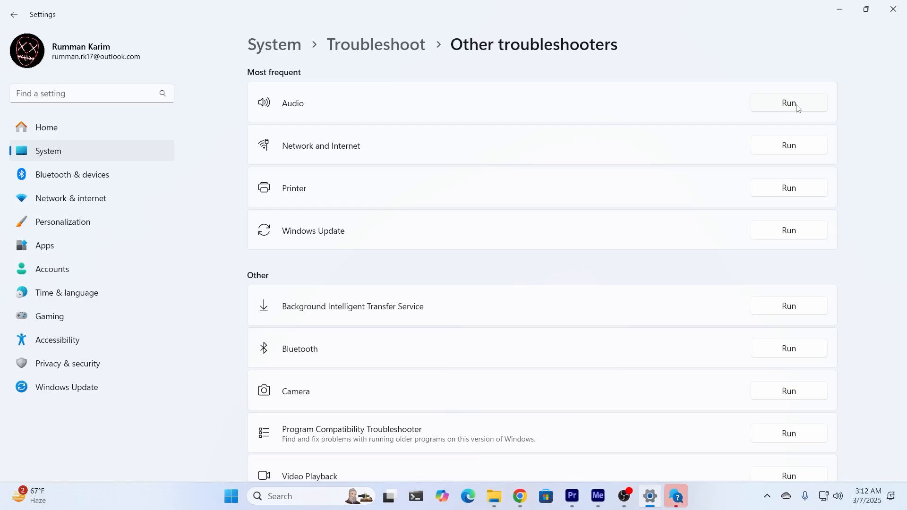
{"action": "left_click", "coordinate": [788, 103]}
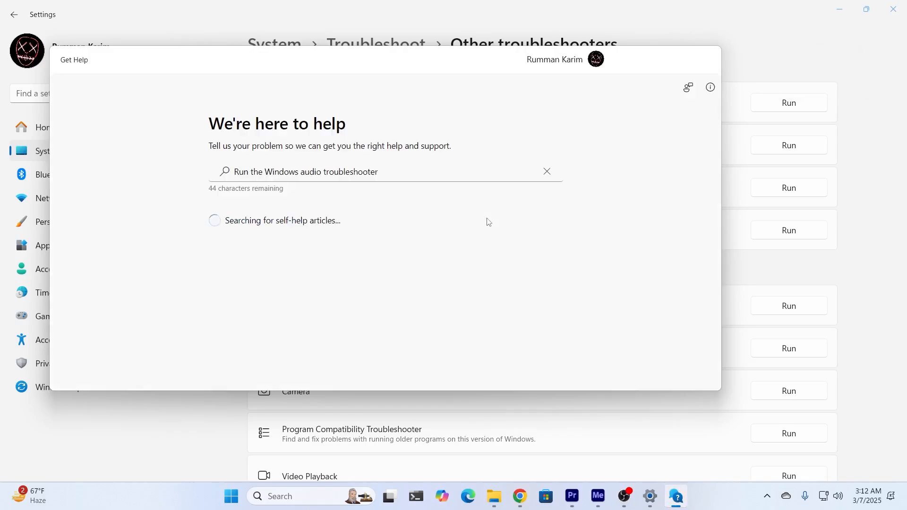
{"action": "mouse_move", "coordinate": [461, 222]}
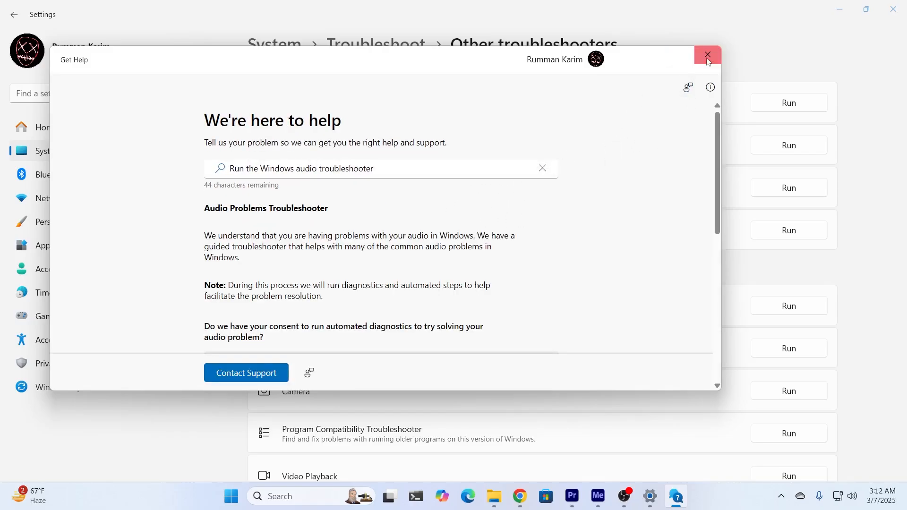
{"action": "left_click", "coordinate": [707, 59]}
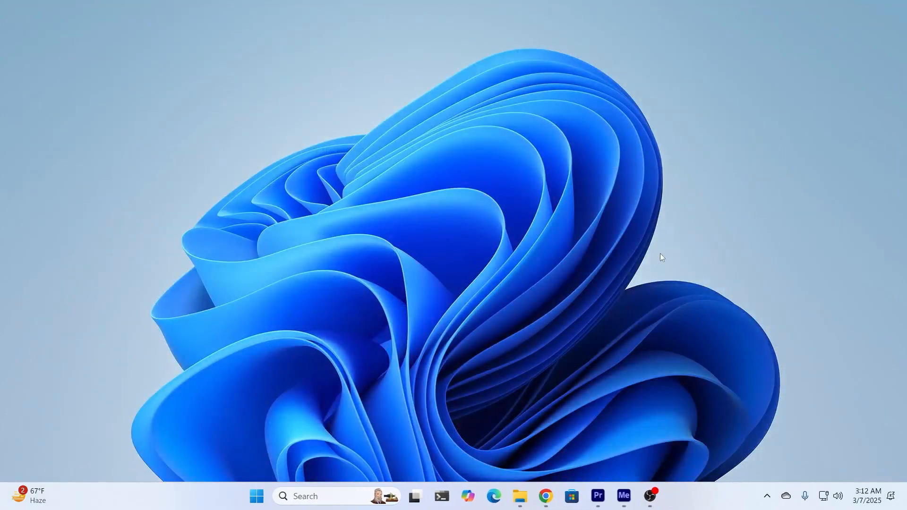
{"action": "mouse_move", "coordinate": [528, 298]}
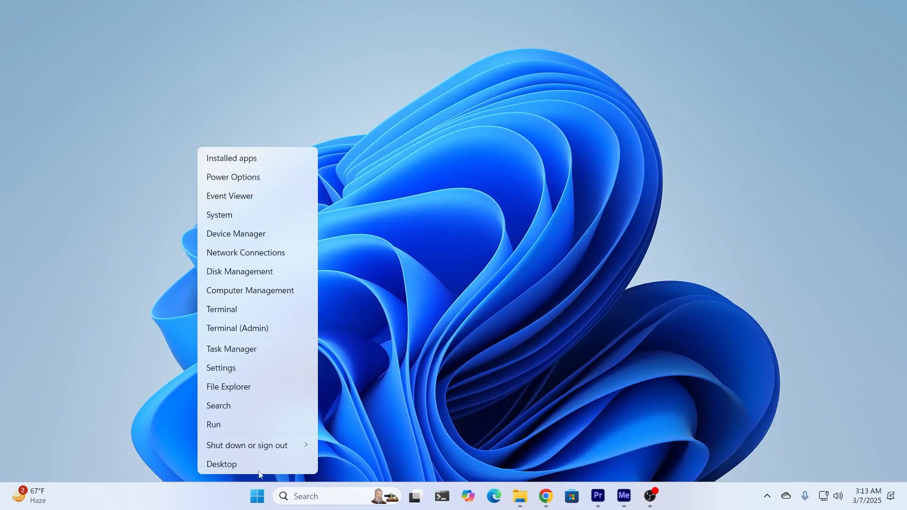
In maximized Device Manager, update the High Definition Audio Device driver under Sound, video and game controllers
{"action": "left_click", "coordinate": [235, 232]}
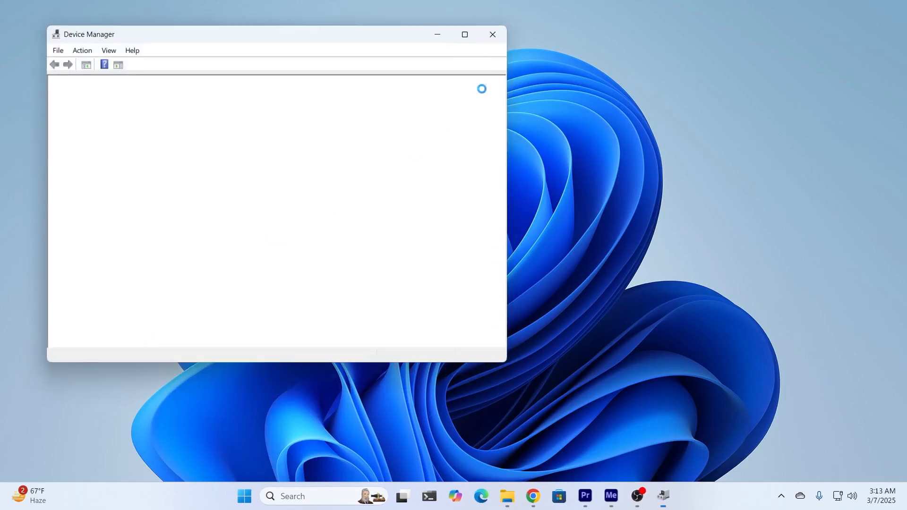
{"action": "left_click", "coordinate": [463, 34]}
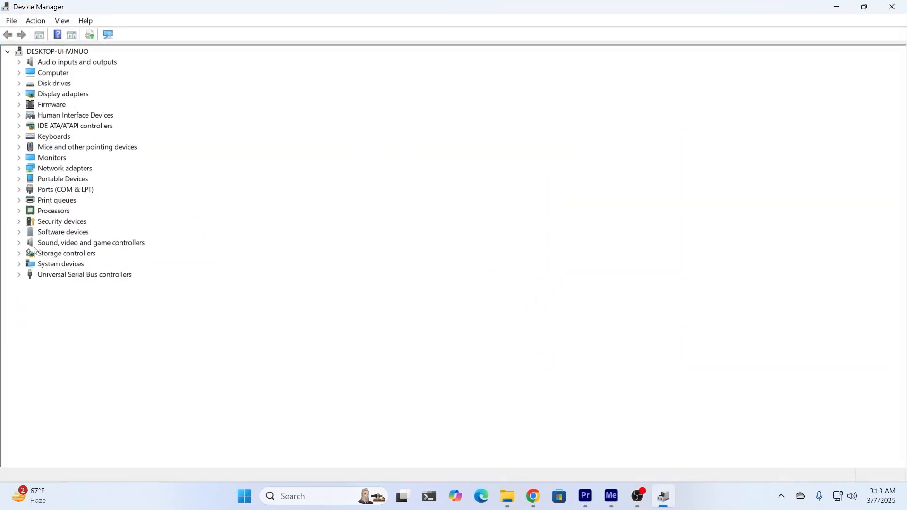
{"action": "mouse_move", "coordinate": [25, 248]}
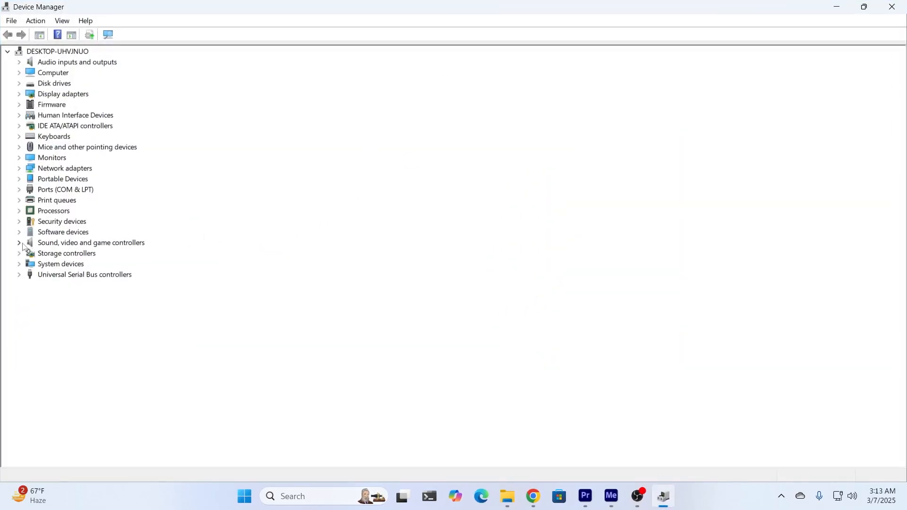
{"action": "left_click", "coordinate": [19, 242]}
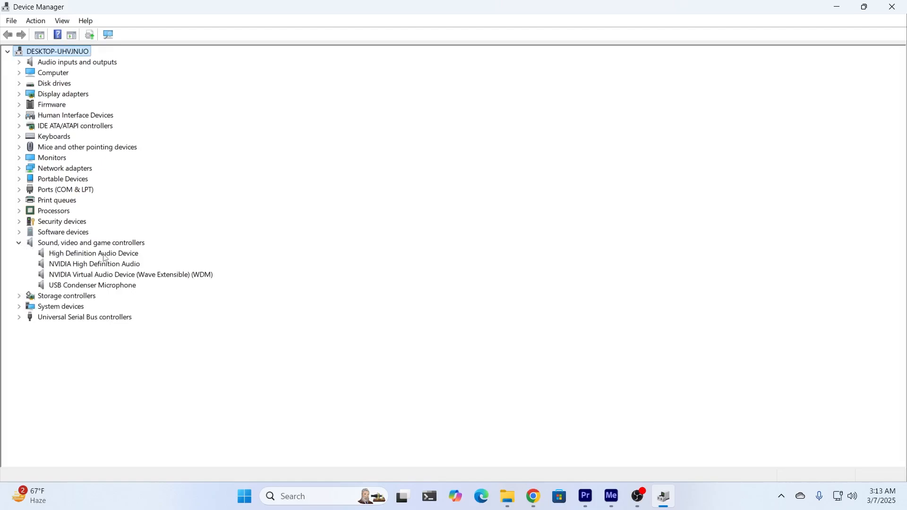
{"action": "right_click", "coordinate": [93, 253]}
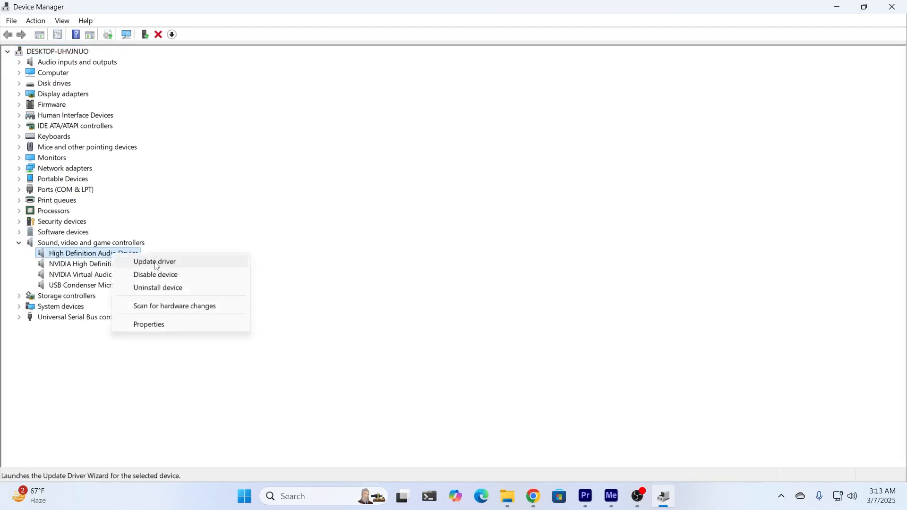
{"action": "left_click", "coordinate": [154, 261]}
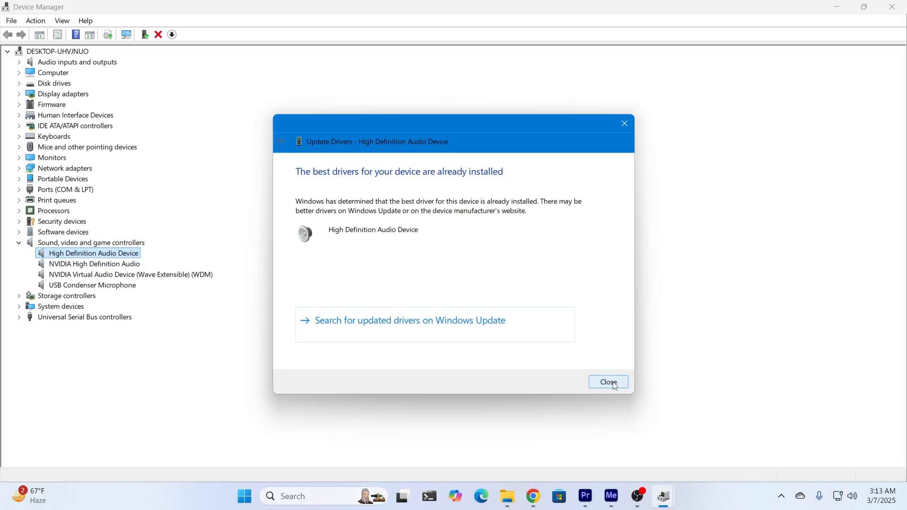
{"action": "mouse_move", "coordinate": [600, 321]}
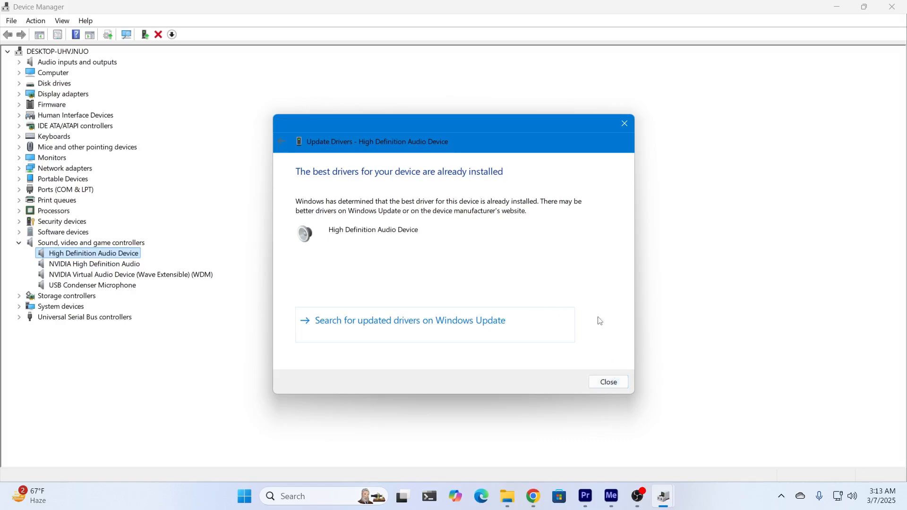
Select the USB Condenser Microphone device, then close Device Manager
{"action": "right_click", "coordinate": [93, 264]}
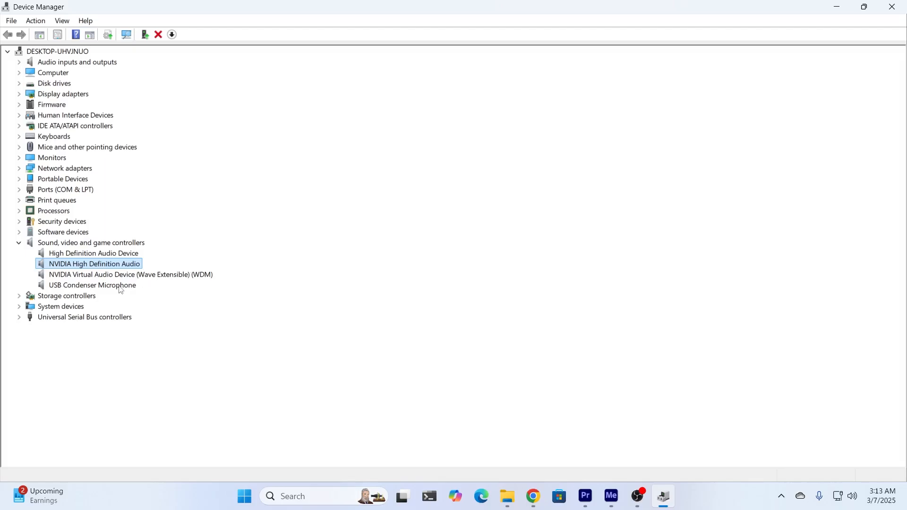
{"action": "left_click", "coordinate": [92, 285]}
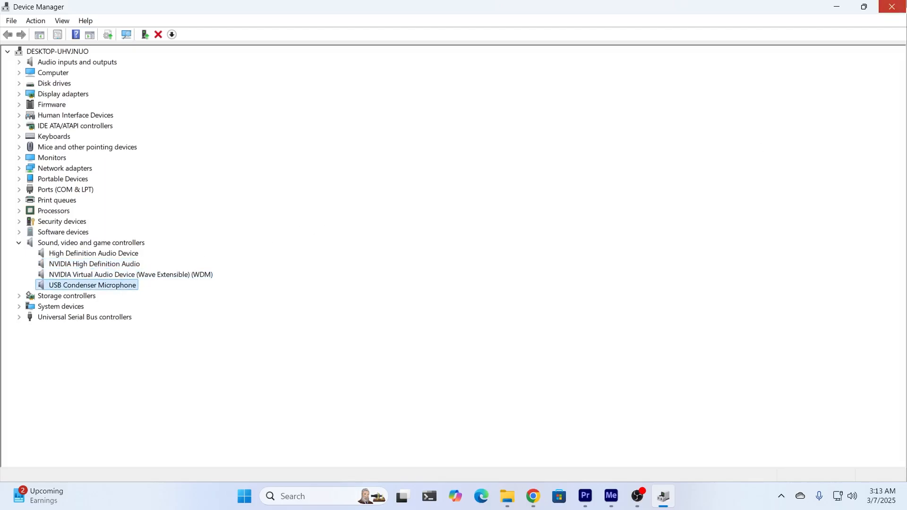
{"action": "left_click", "coordinate": [890, 6]}
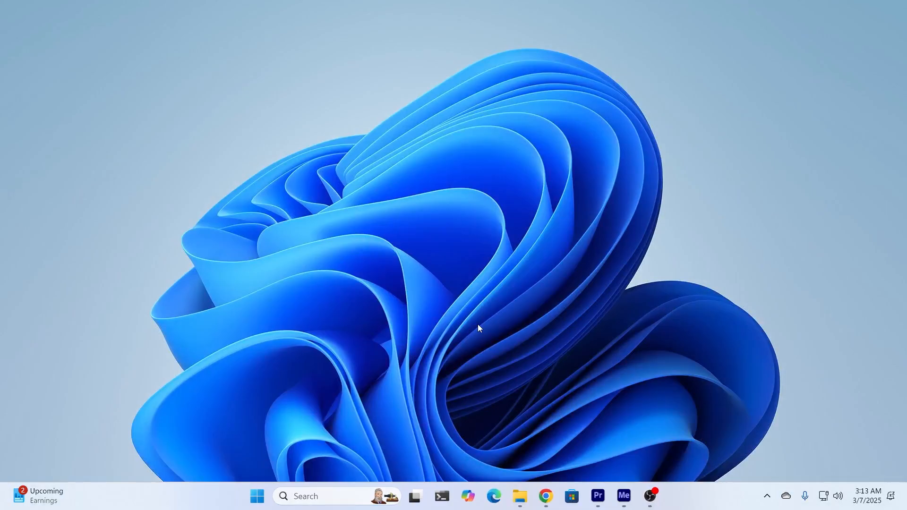
{"action": "mouse_move", "coordinate": [838, 497]}
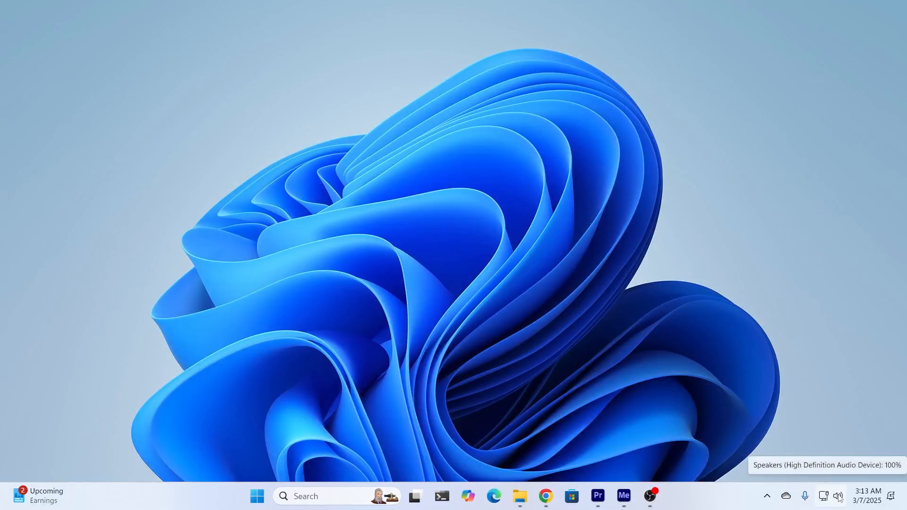
From the speaker icon's sound settings, scroll down and open 'More sound settings'
{"action": "right_click", "coordinate": [838, 496]}
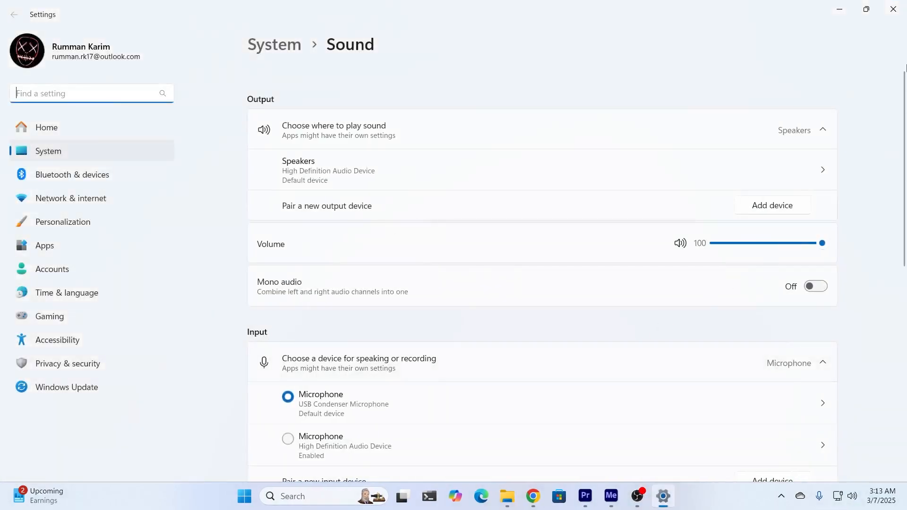
{"action": "scroll", "scroll_direction": "down", "scroll_amount": 3}
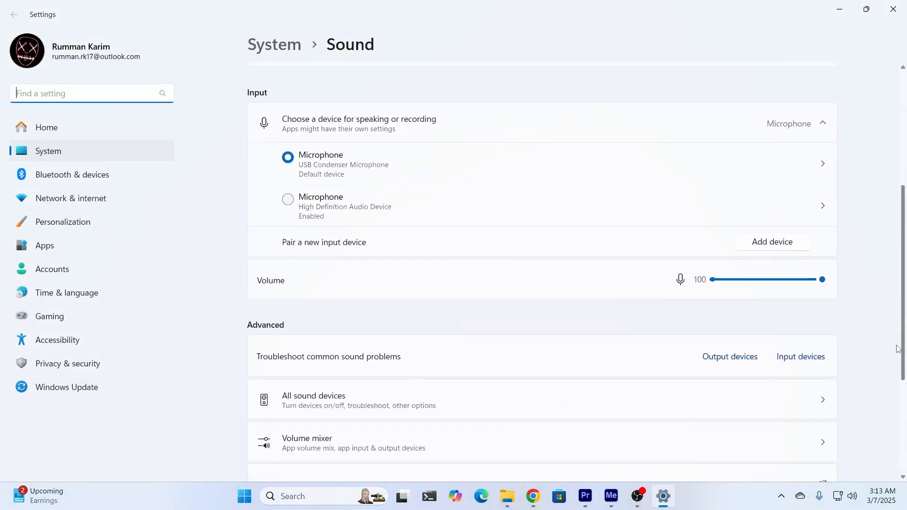
{"action": "scroll", "scroll_direction": "down", "scroll_amount": 3}
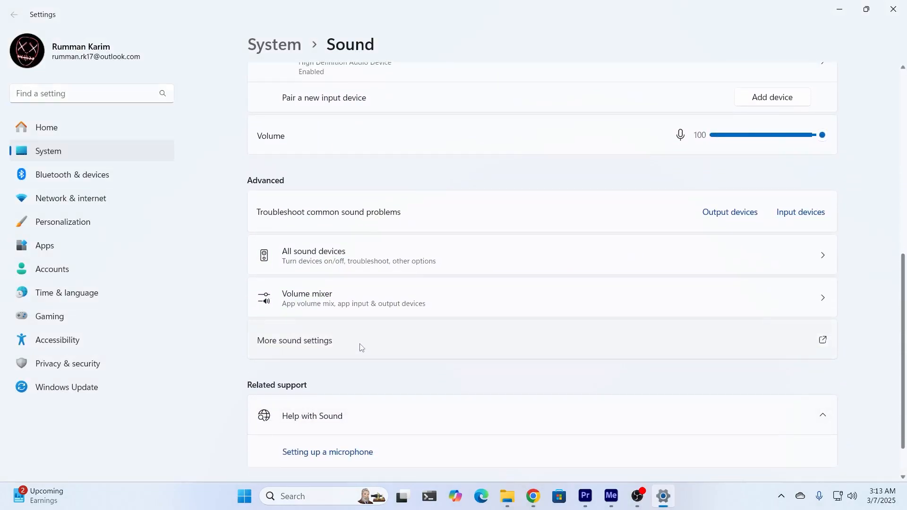
{"action": "left_click", "coordinate": [295, 340]}
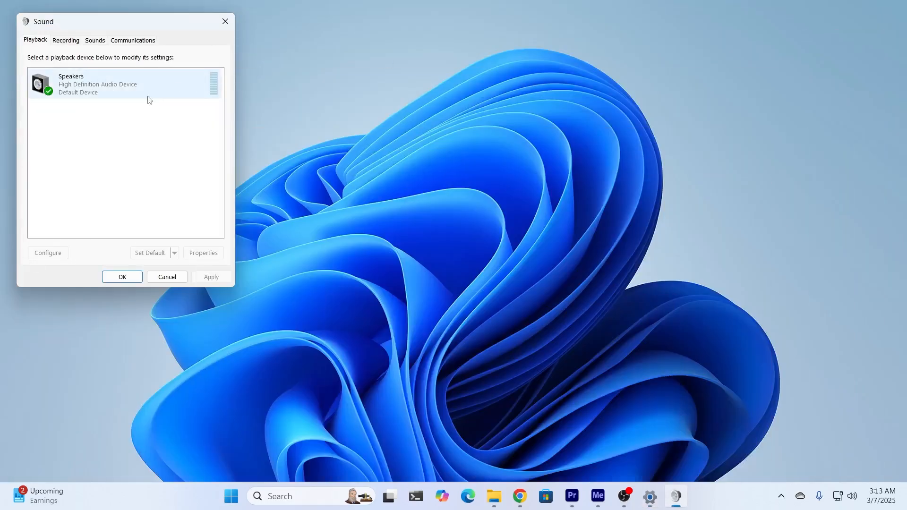
Review the Speakers' Levels and Enhancements properties, then close the Sound dialog
{"action": "right_click", "coordinate": [116, 85]}
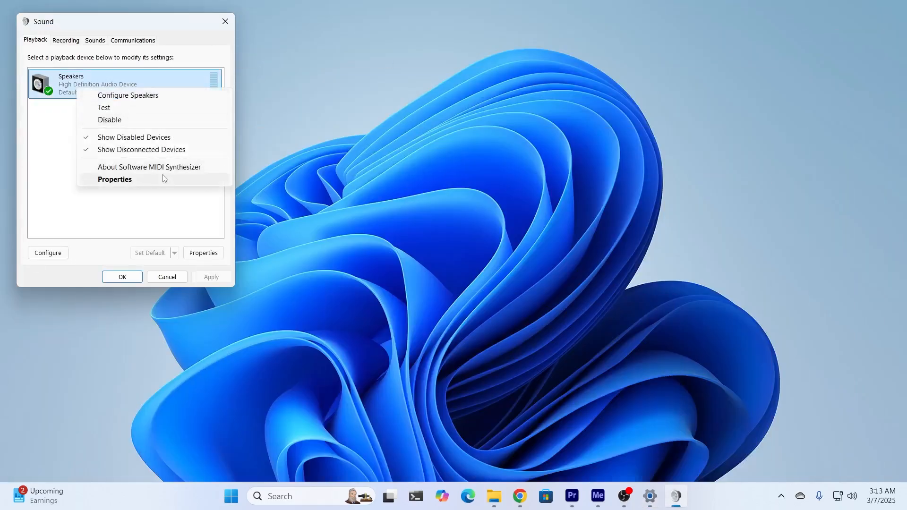
{"action": "left_click", "coordinate": [115, 179]}
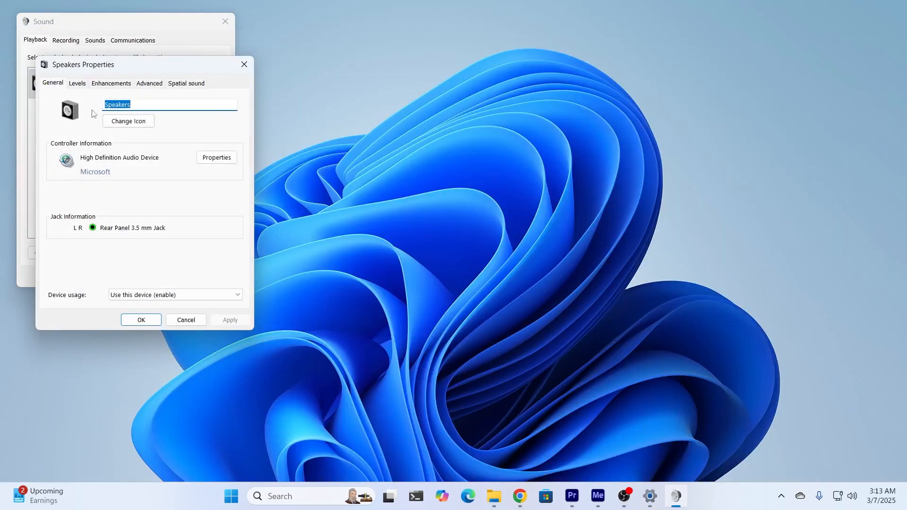
{"action": "left_click", "coordinate": [77, 82]}
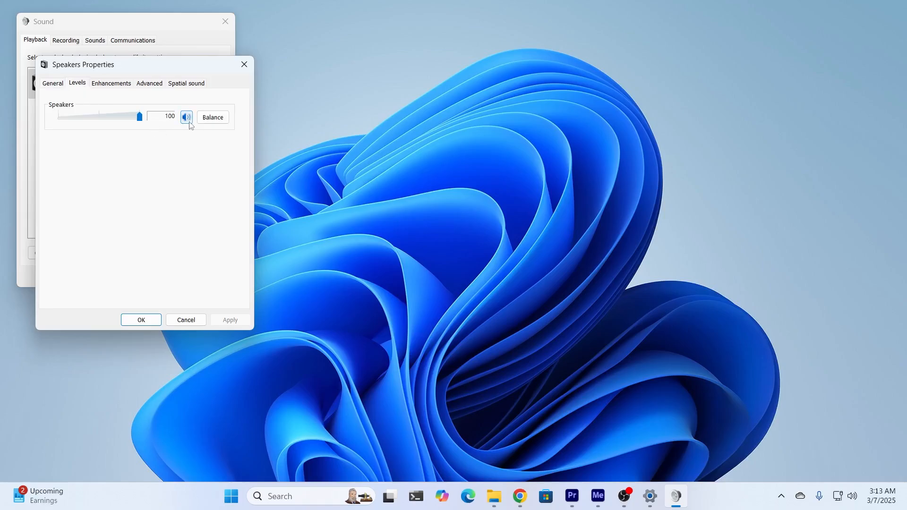
{"action": "left_click", "coordinate": [111, 83]}
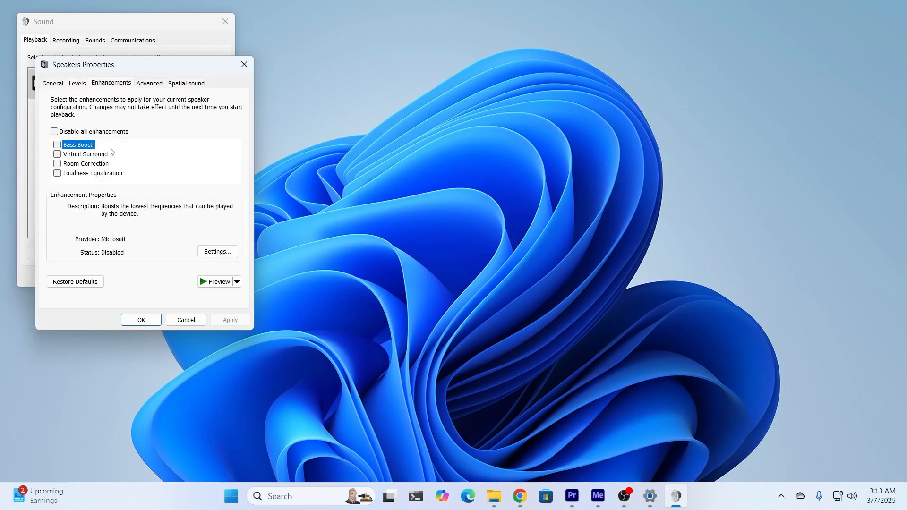
{"action": "mouse_move", "coordinate": [61, 178]}
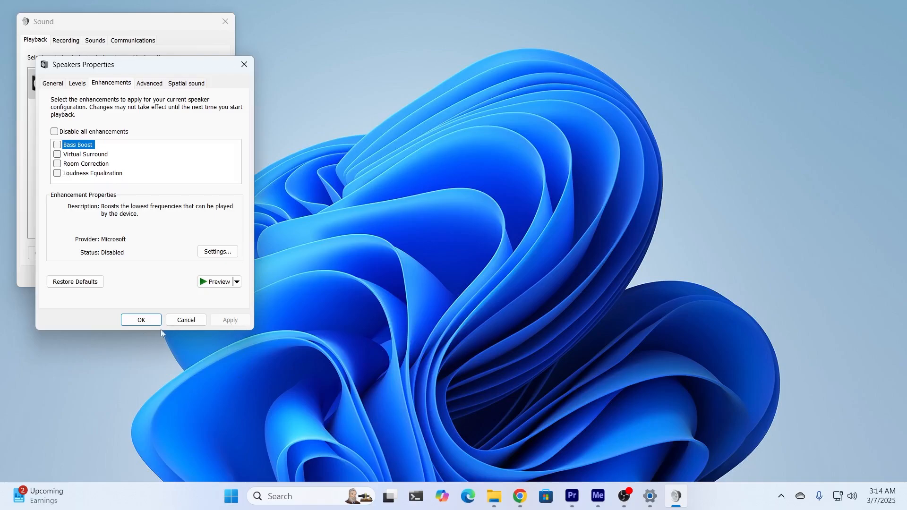
{"action": "left_click", "coordinate": [141, 319]}
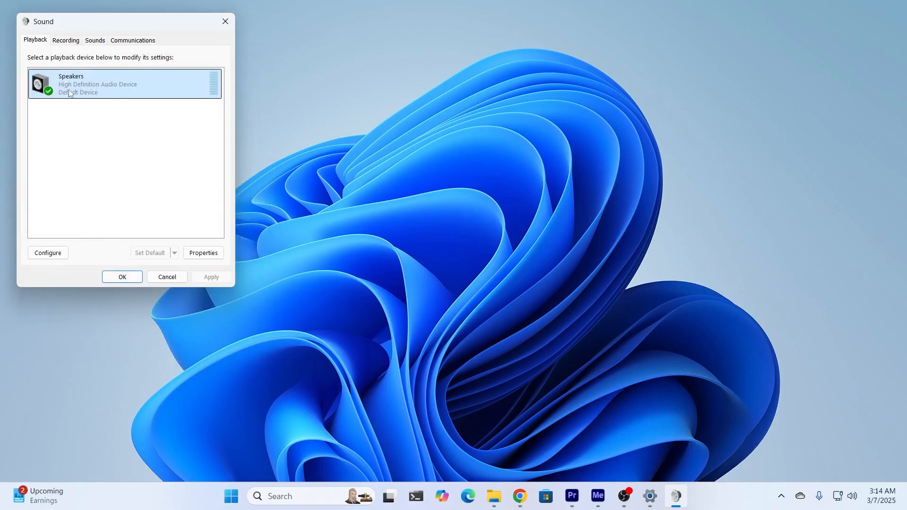
{"action": "mouse_move", "coordinate": [95, 96]}
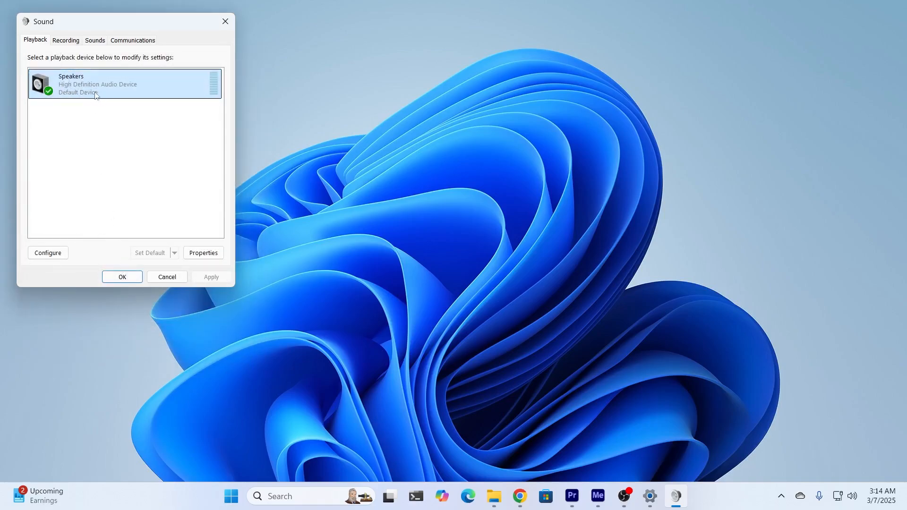
{"action": "right_click", "coordinate": [95, 84]}
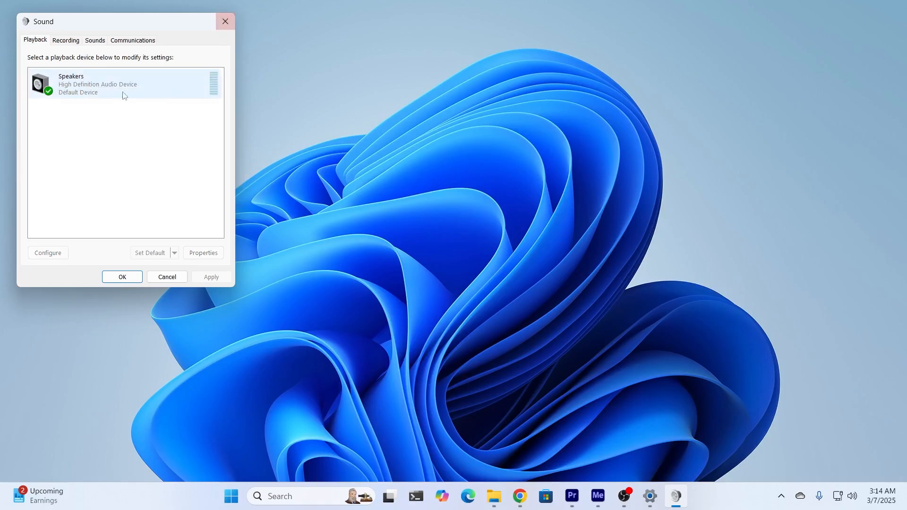
{"action": "right_click", "coordinate": [97, 84]}
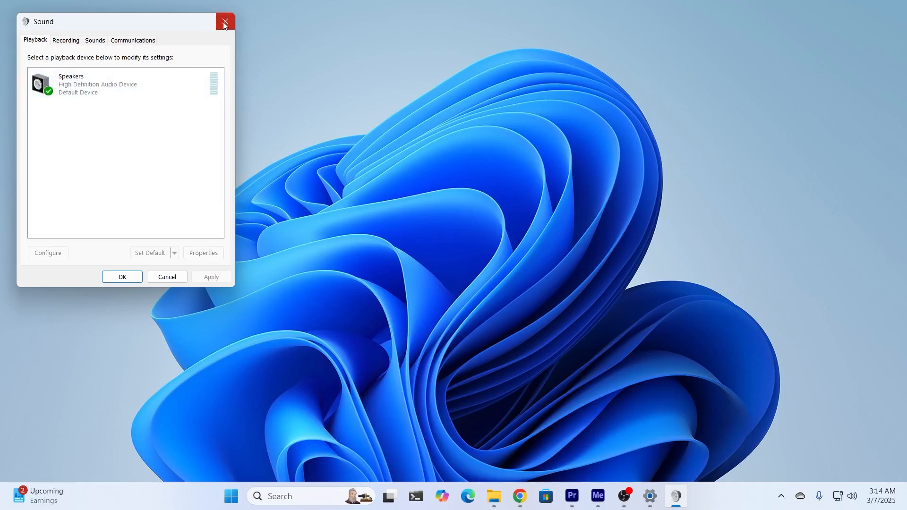
{"action": "mouse_move", "coordinate": [225, 22]}
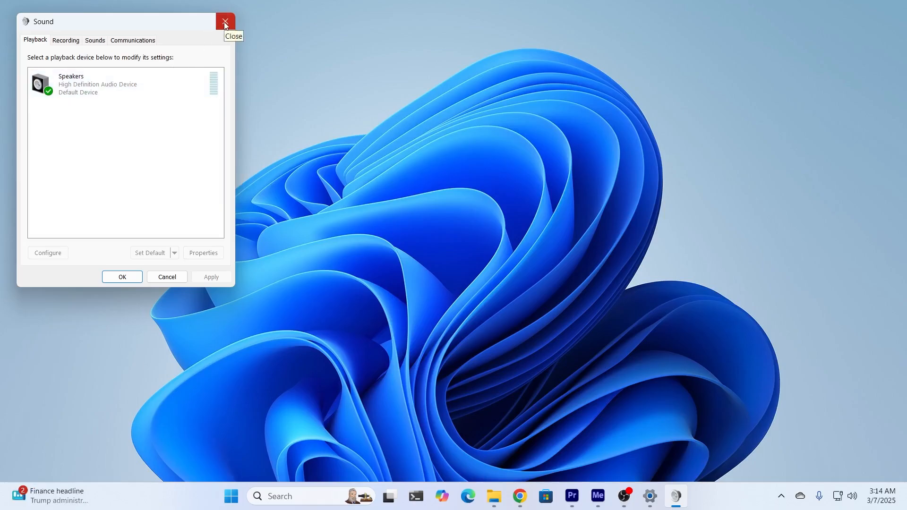
{"action": "left_click", "coordinate": [225, 21]}
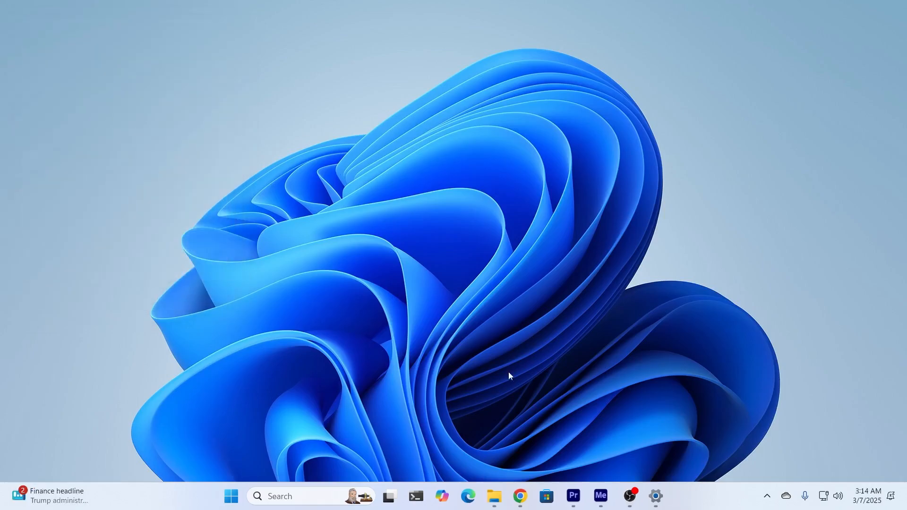
Search for 'services' and open the Services console
{"action": "left_click", "coordinate": [230, 496]}
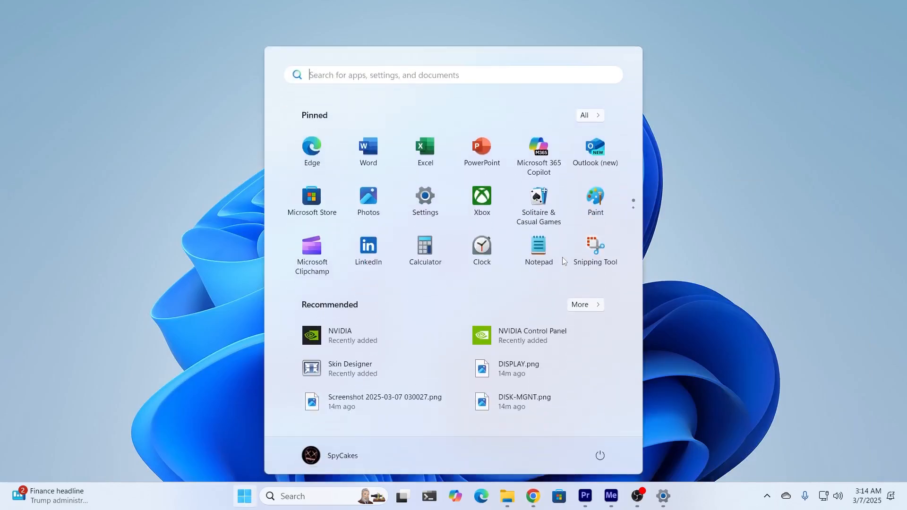
{"action": "type", "text": "services"}
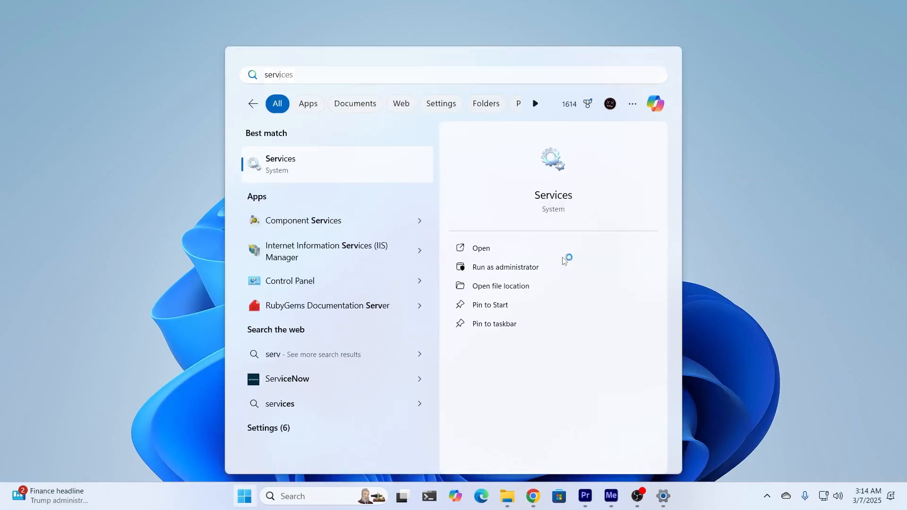
{"action": "left_click", "coordinate": [480, 247]}
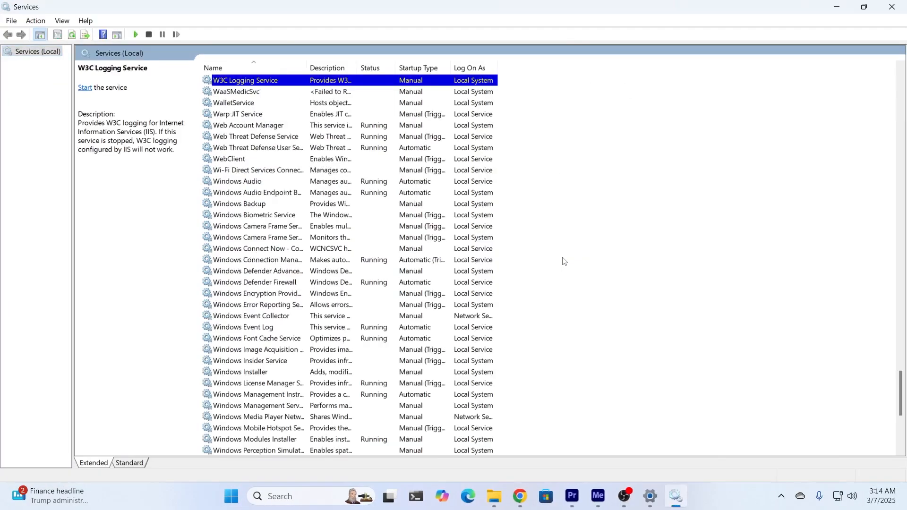
{"action": "mouse_move", "coordinate": [265, 186]}
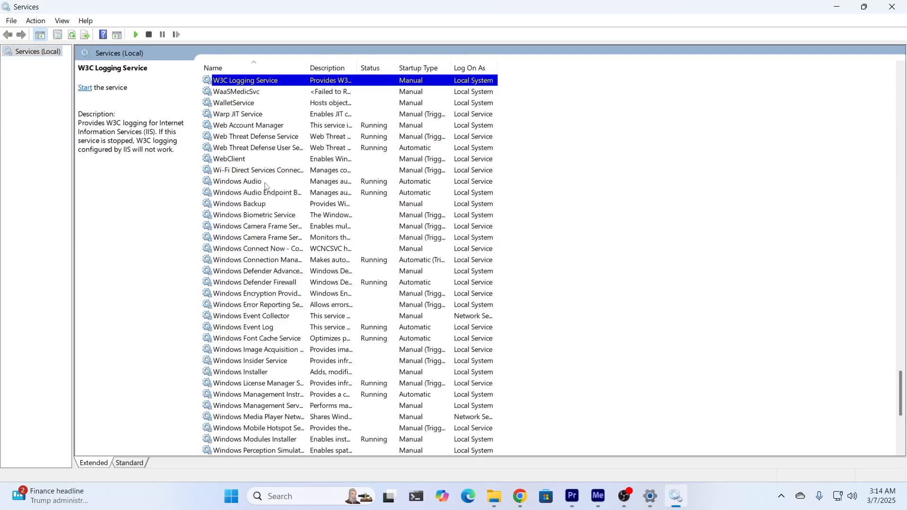
Restart the Windows Audio service and open Windows Audio Endpoint Builder's details
{"action": "right_click", "coordinate": [237, 181]}
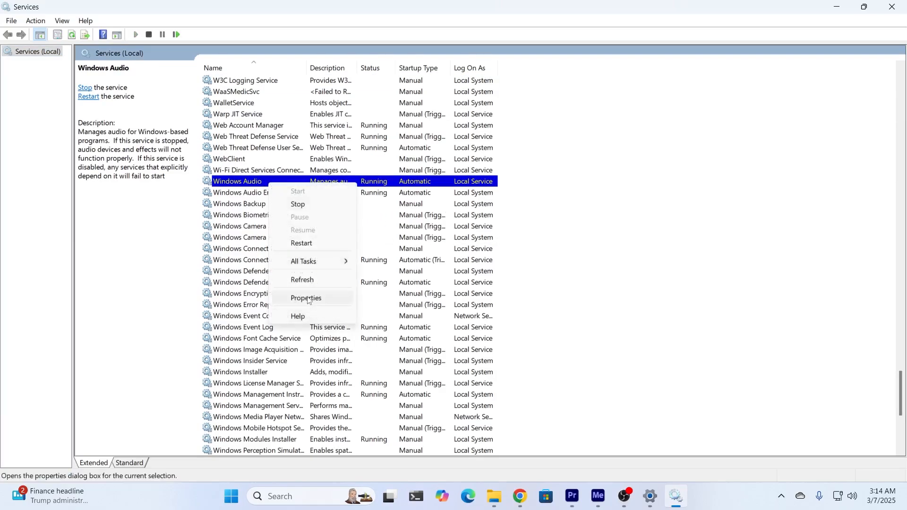
{"action": "left_click", "coordinate": [306, 298]}
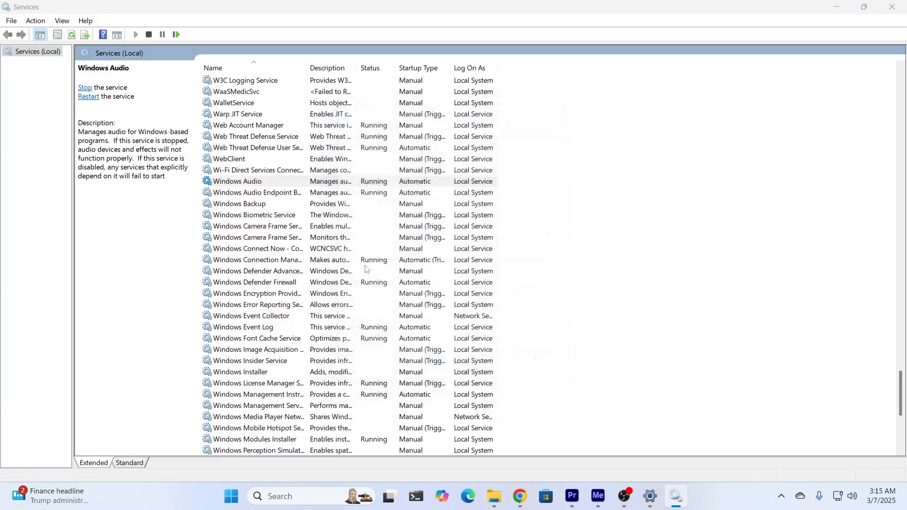
{"action": "left_click", "coordinate": [237, 181]}
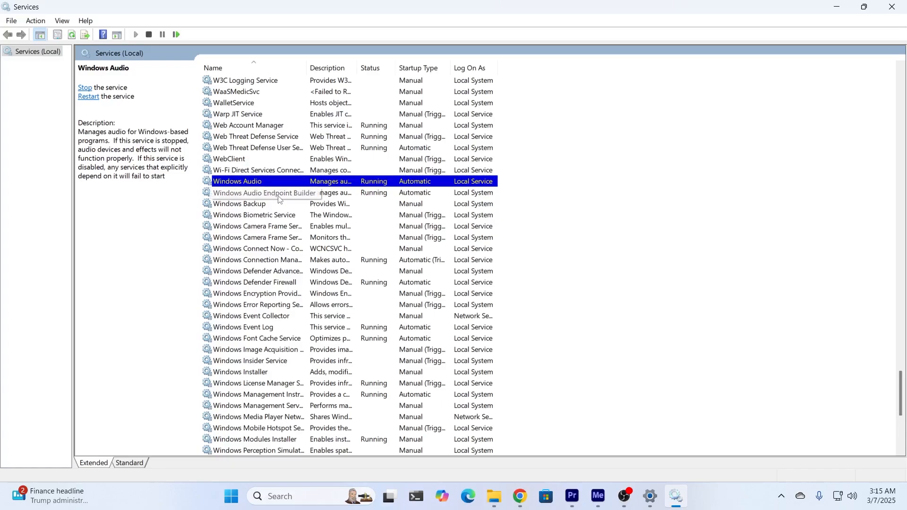
{"action": "double_click", "coordinate": [258, 192]}
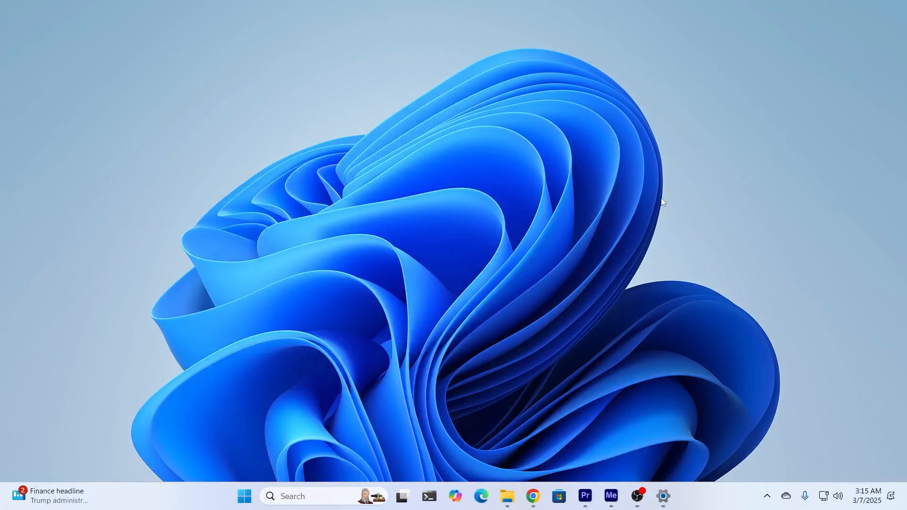
{"action": "mouse_move", "coordinate": [615, 303]}
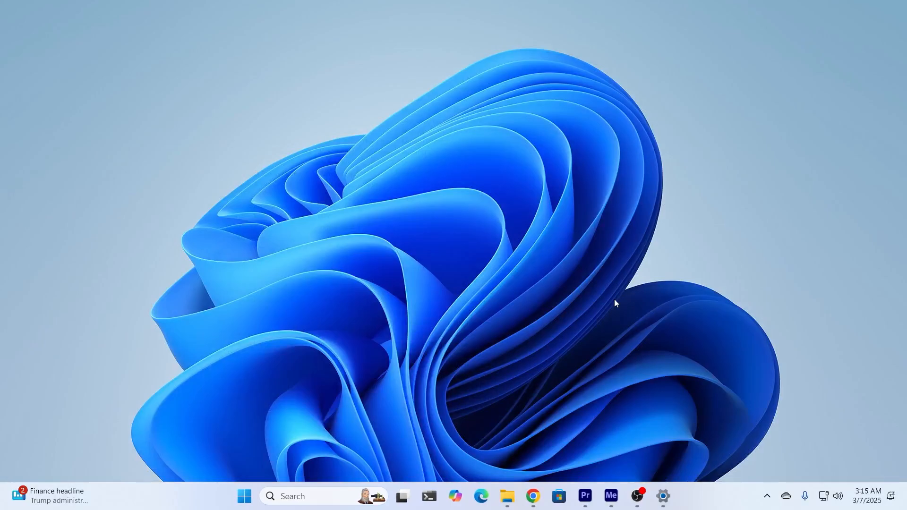